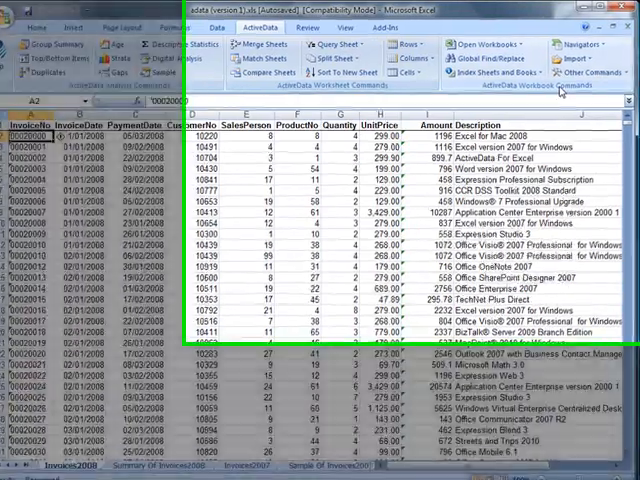
Launch the Workbook Navigator from the ActiveData Navigators menu to list all open workbooks' sheets
click(555, 62)
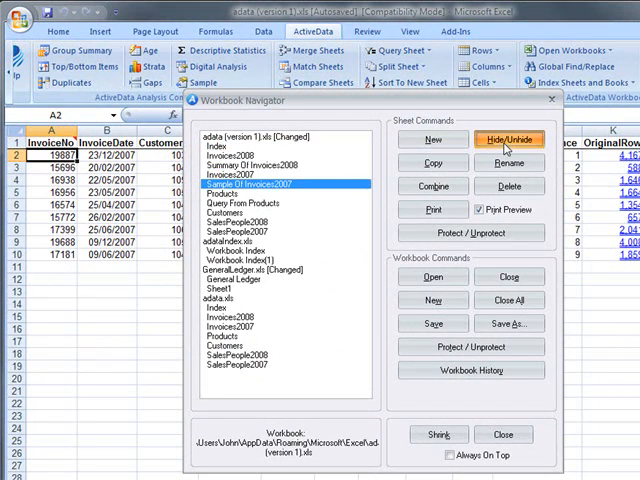
click(508, 139)
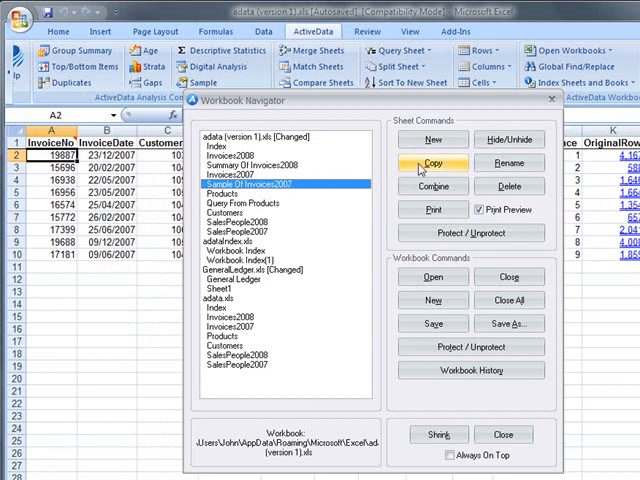
Copy the Sample Of Invoices2007 sheet into GeneralLedger.xls, after the General Ledger sheet
click(433, 162)
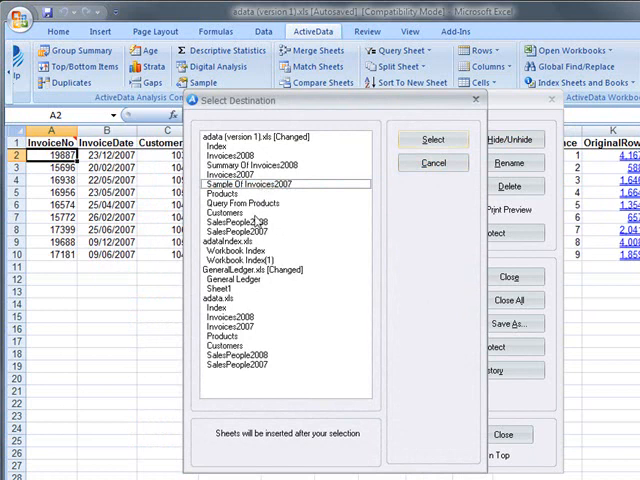
click(249, 271)
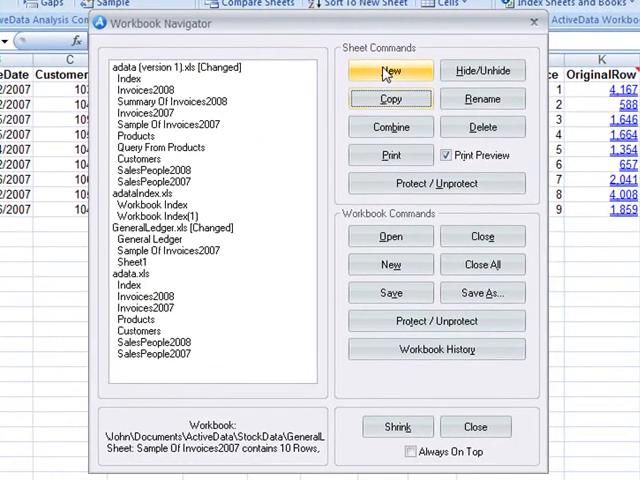
click(164, 250)
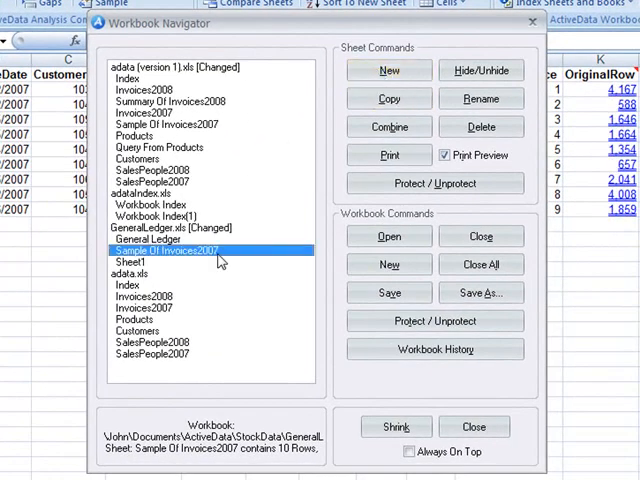
mouse_move(170, 124)
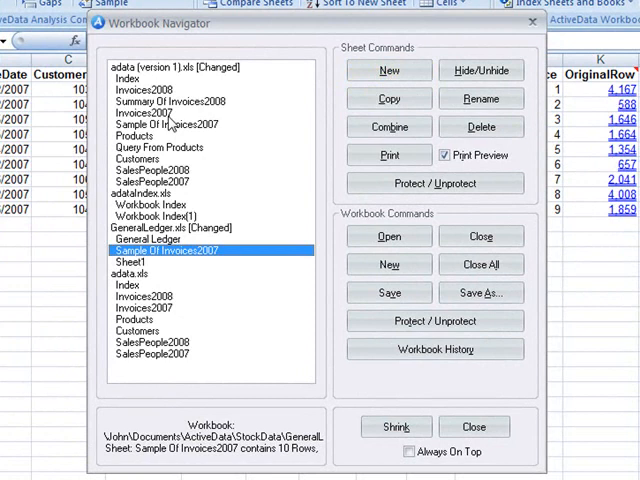
Rename the Invoices2007 sheet in adata (version 1).xls to 'OldInvoices'
click(146, 113)
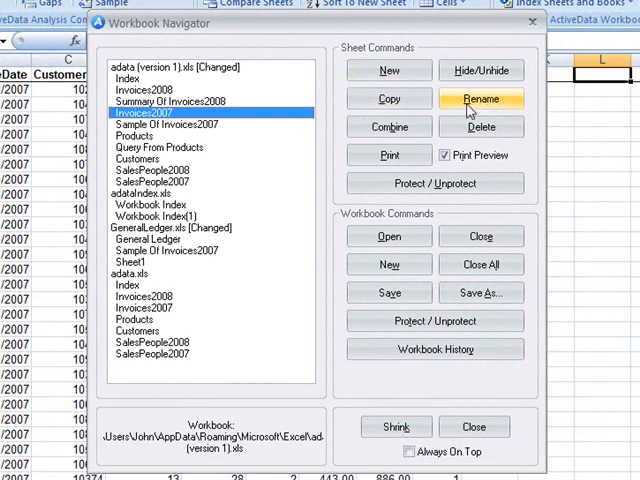
click(482, 98)
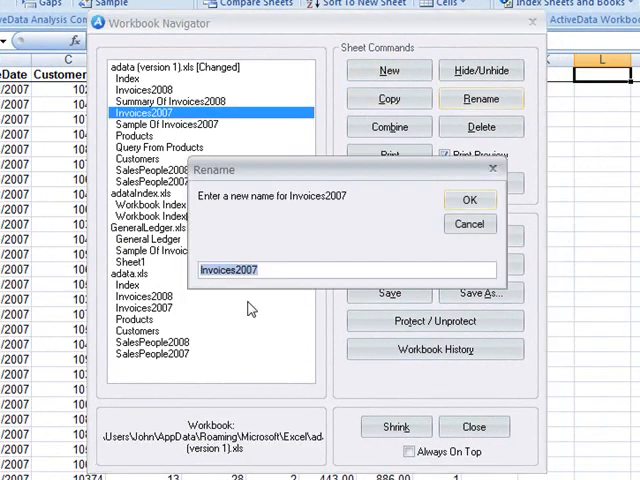
text(Oldl)
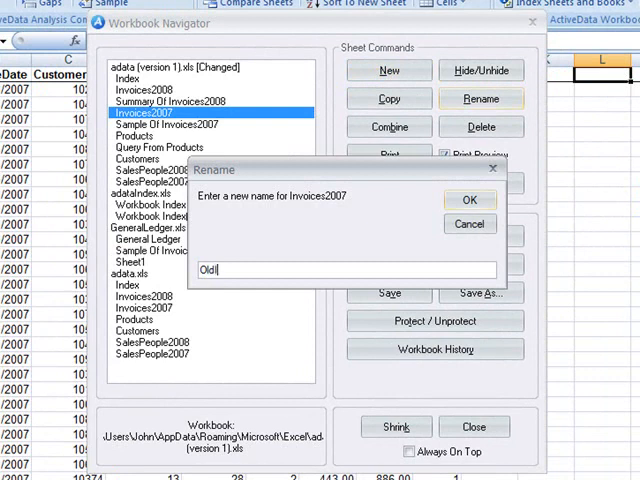
text(Invoices)
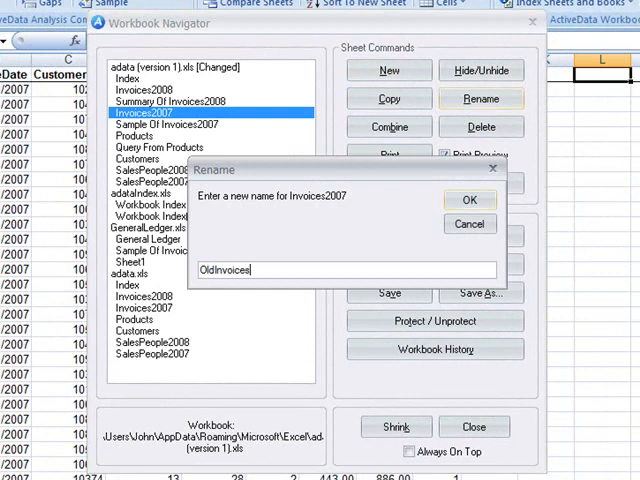
click(469, 199)
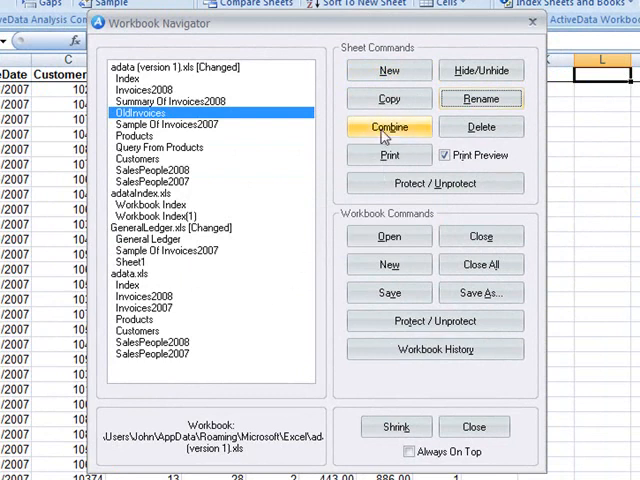
Close all open workbooks, then open adata.xls from the ActiveData folder
click(142, 90)
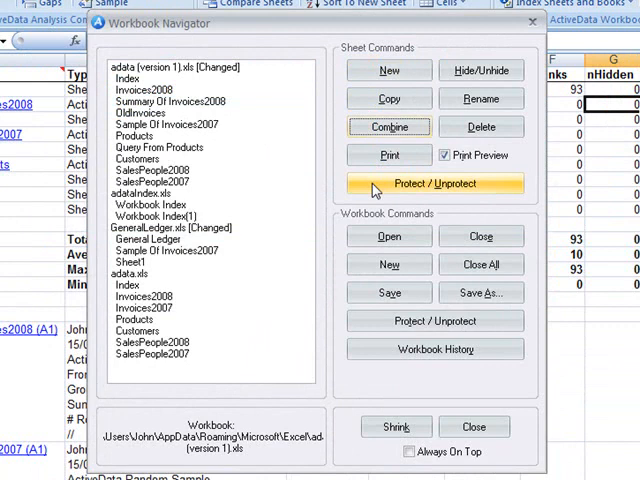
mouse_move(389, 236)
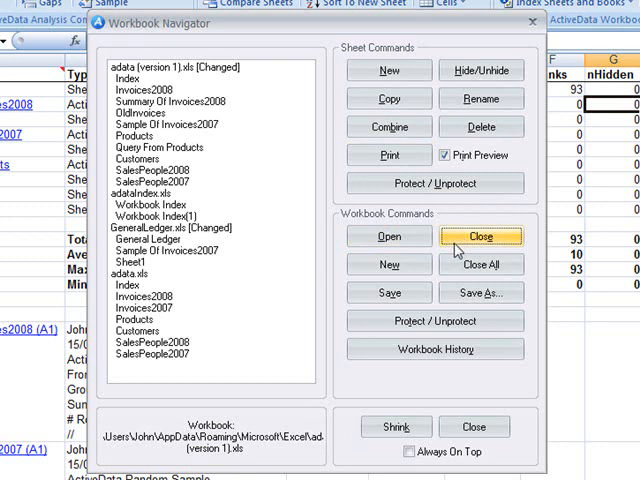
mouse_move(389, 264)
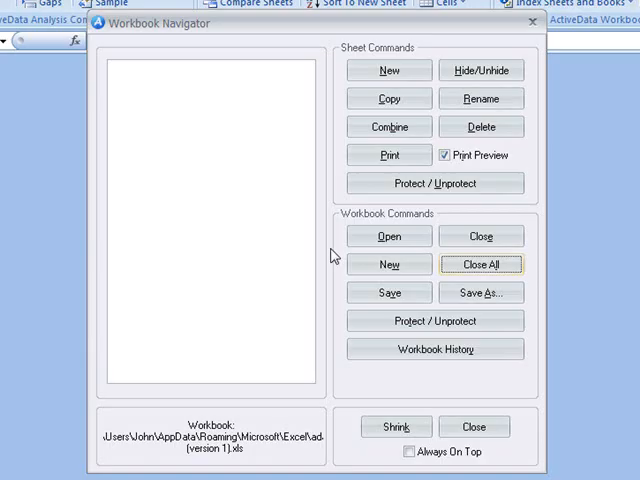
mouse_move(389, 236)
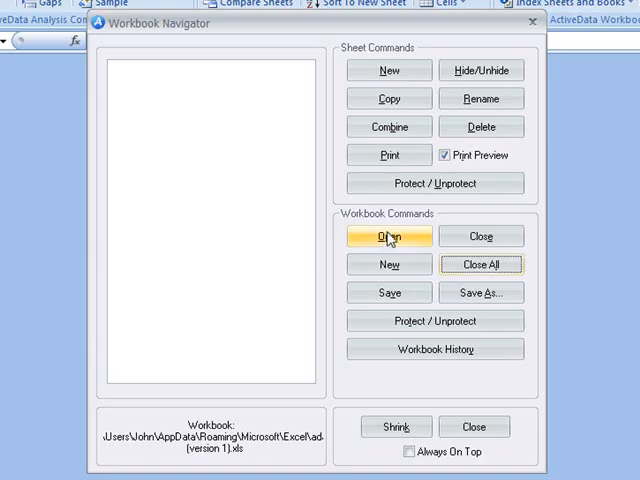
click(388, 236)
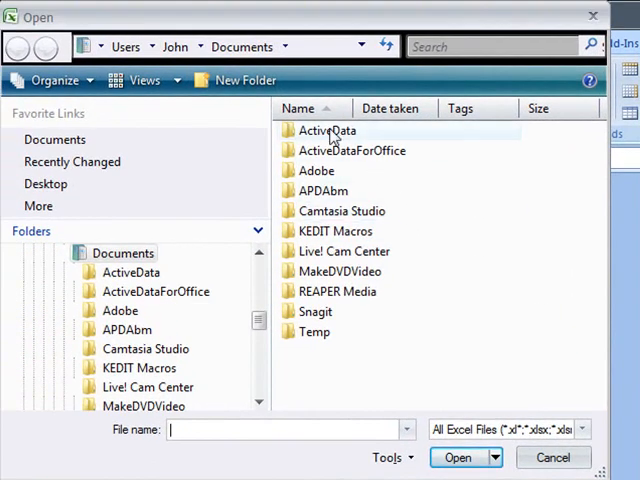
double_click(327, 130)
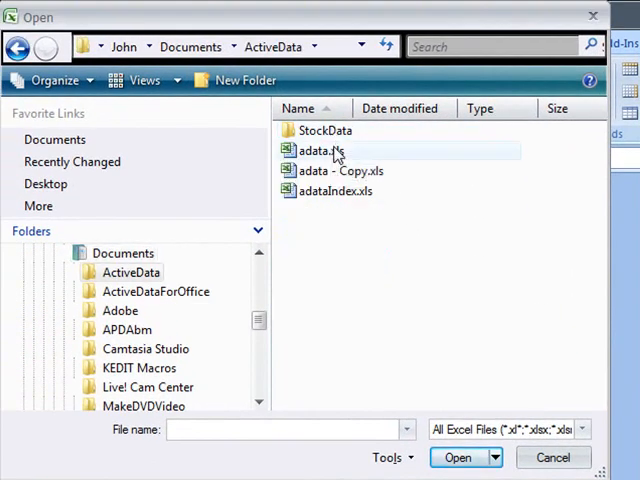
click(458, 457)
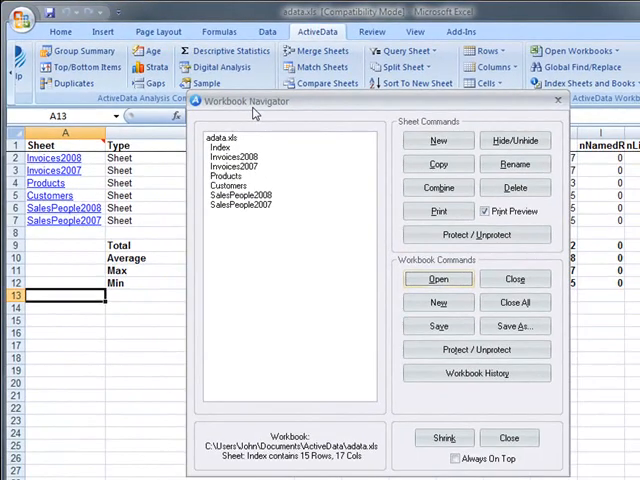
mouse_move(384, 256)
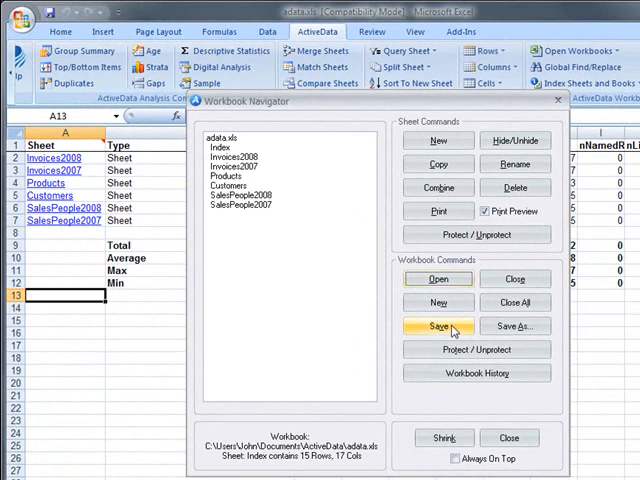
mouse_move(514, 326)
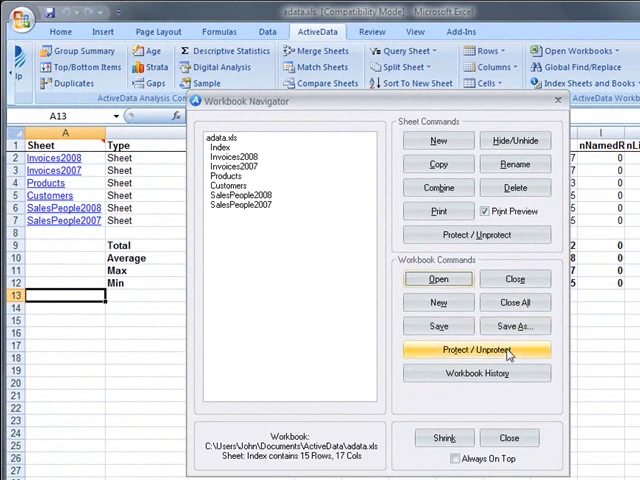
mouse_move(476, 373)
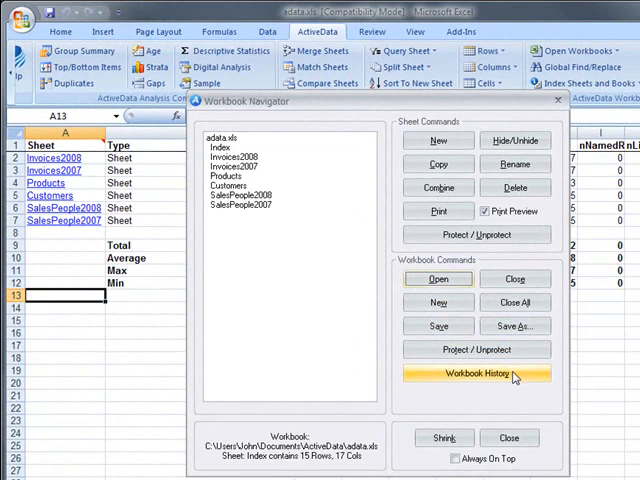
mouse_move(513, 378)
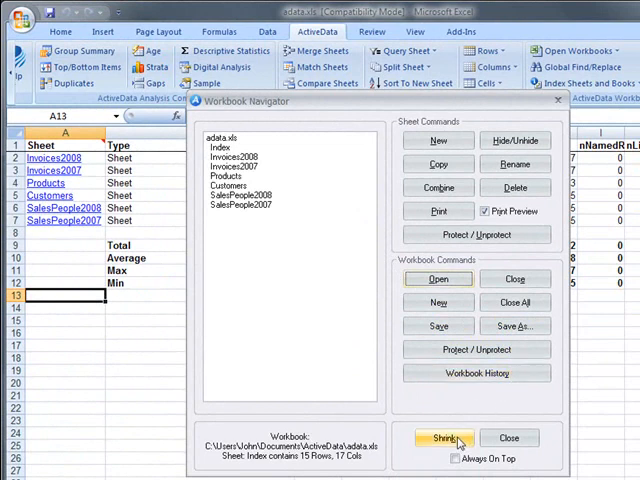
Shrink the Workbook Navigator to a small bar and drag it down over the Index table
click(440, 437)
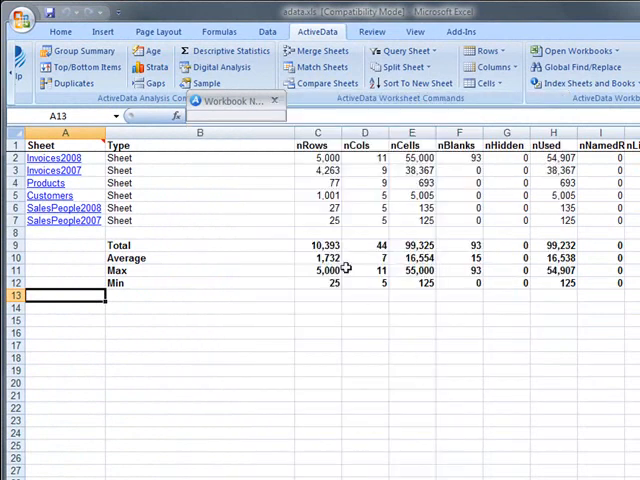
drag(230, 100, 230, 180)
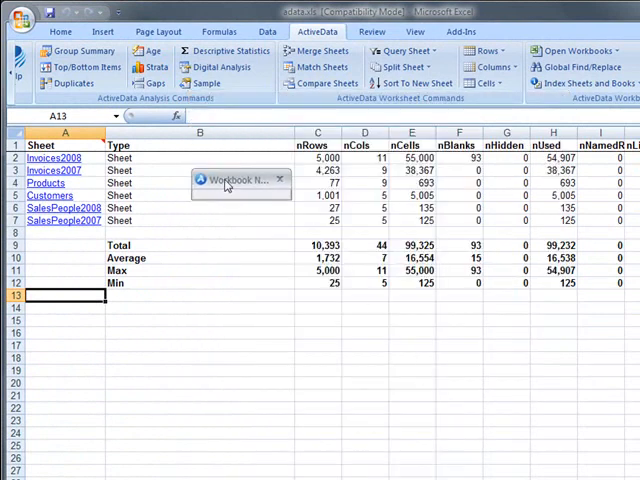